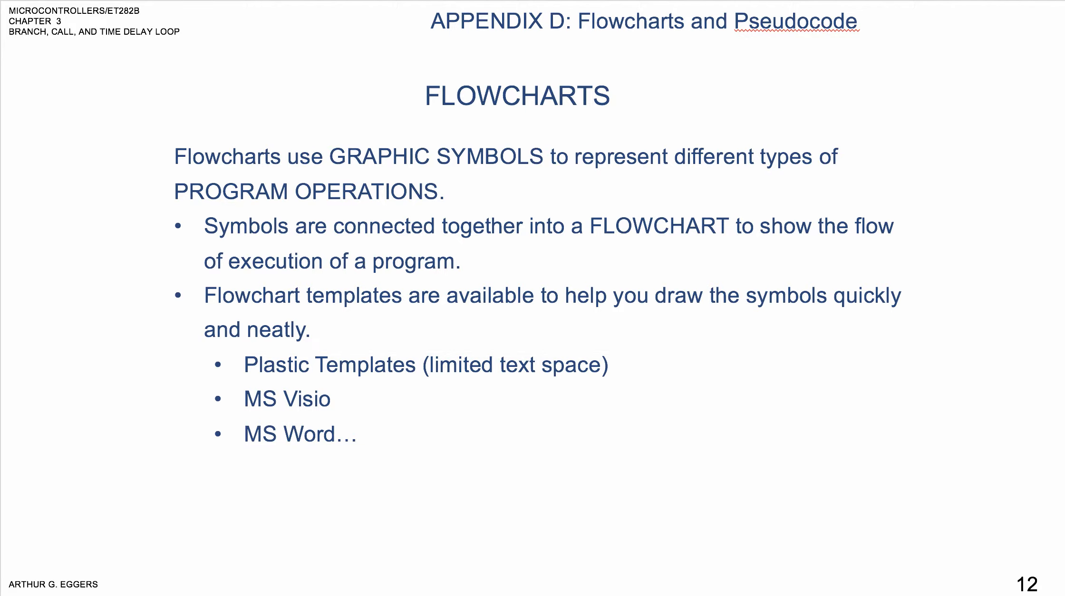
Step: Advance through the flowchart symbols slide to slide 14 on sequence pseudocode and its flowchart
{"action": "key", "text": "right"}
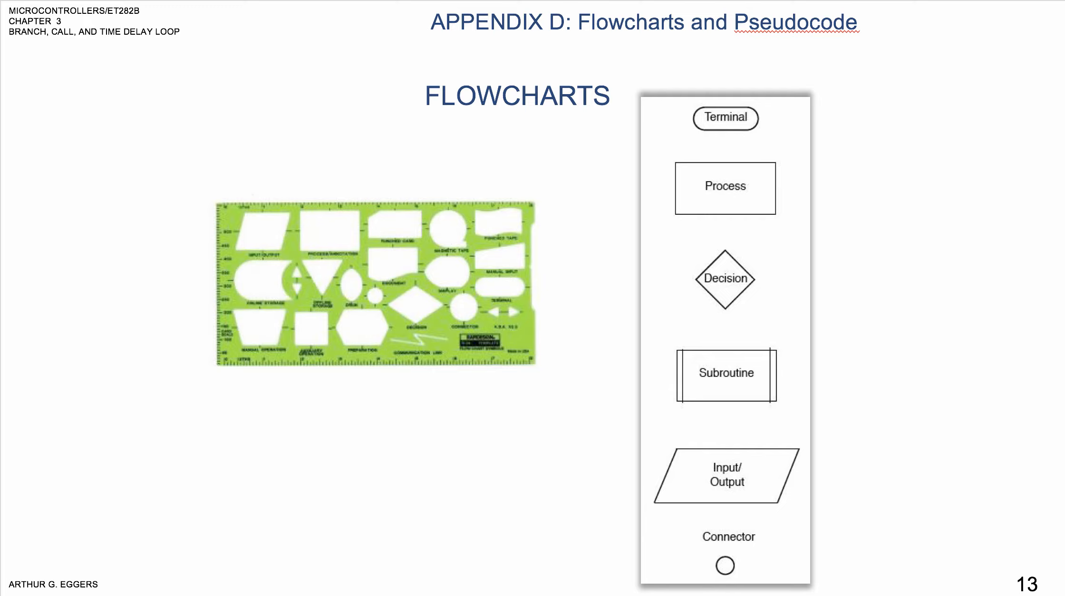
{"action": "key", "text": "right"}
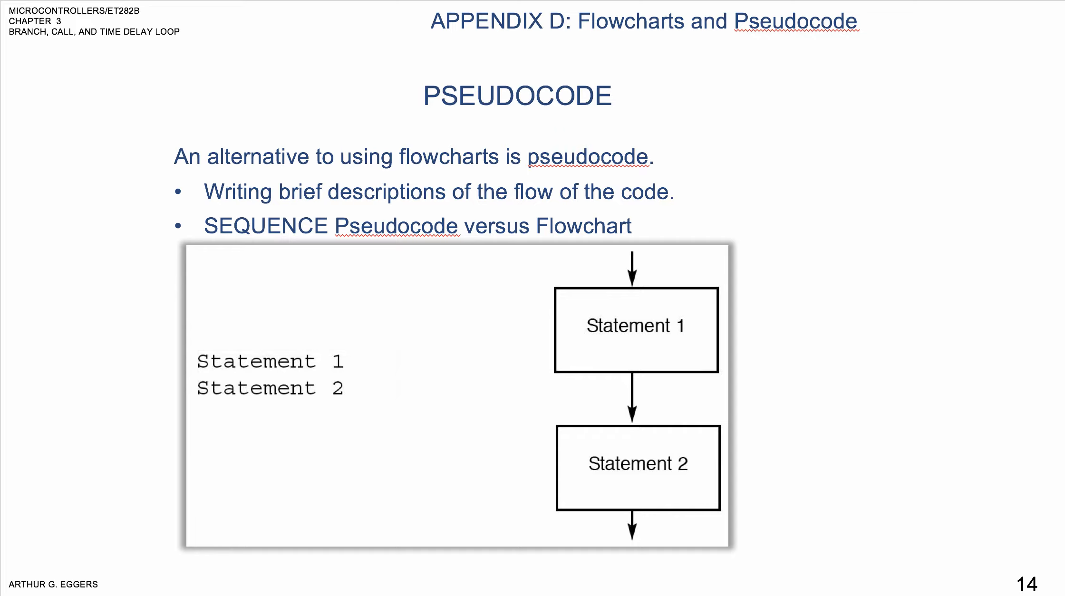
Step: Advance past the three control structures slide to slide 17 on IF-THEN-ELSE and IF-THEN
{"action": "key", "text": "right"}
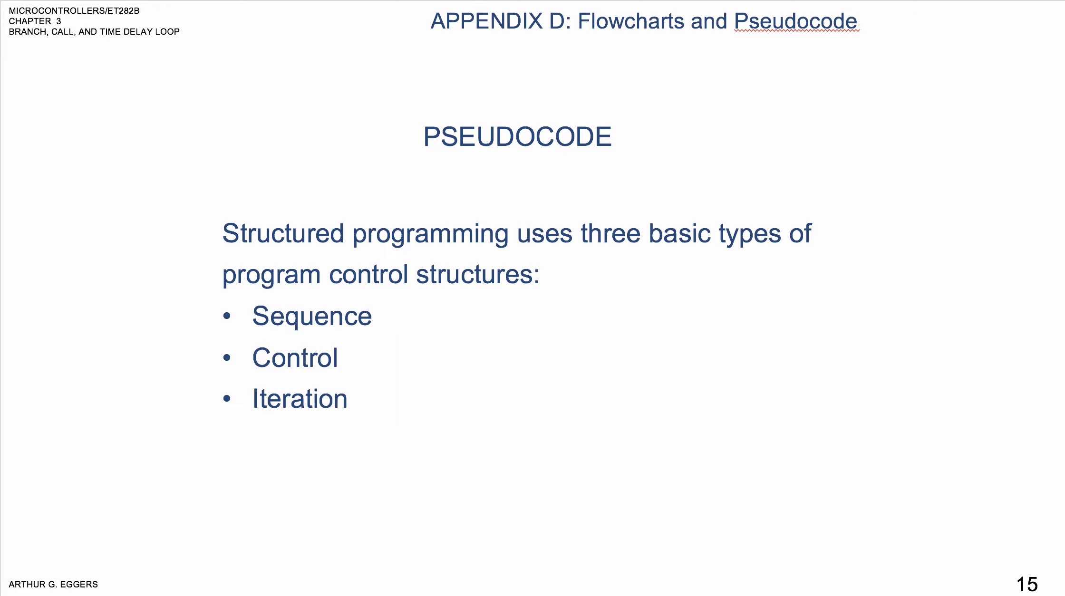
{"action": "key", "text": "right"}
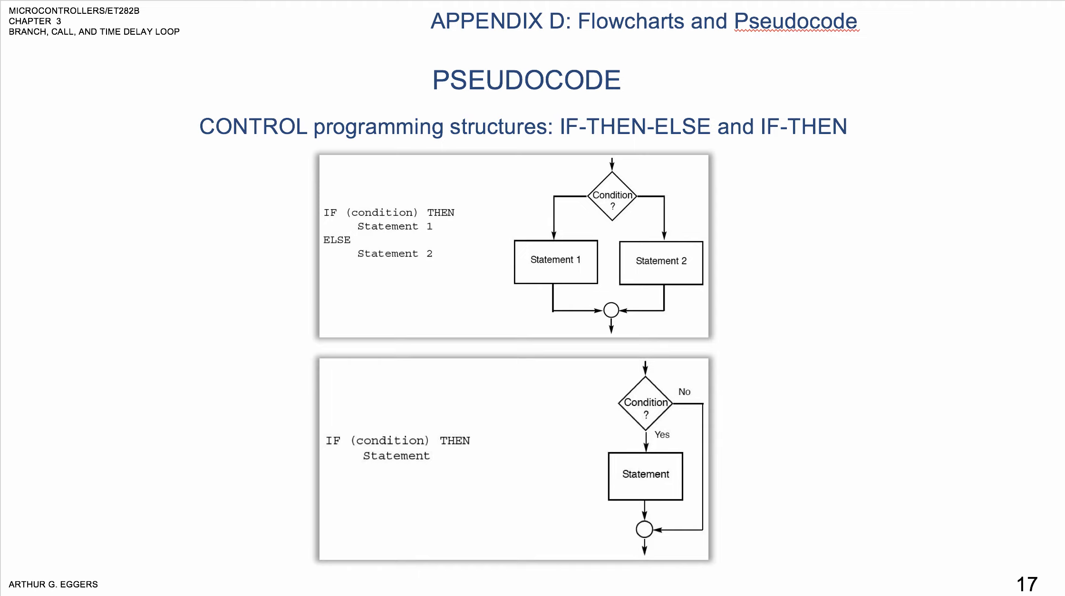
Step: Advance to slide 18 showing REPEAT UNTIL and WHILE DO pseudocode with flowcharts
{"action": "key", "text": "Right"}
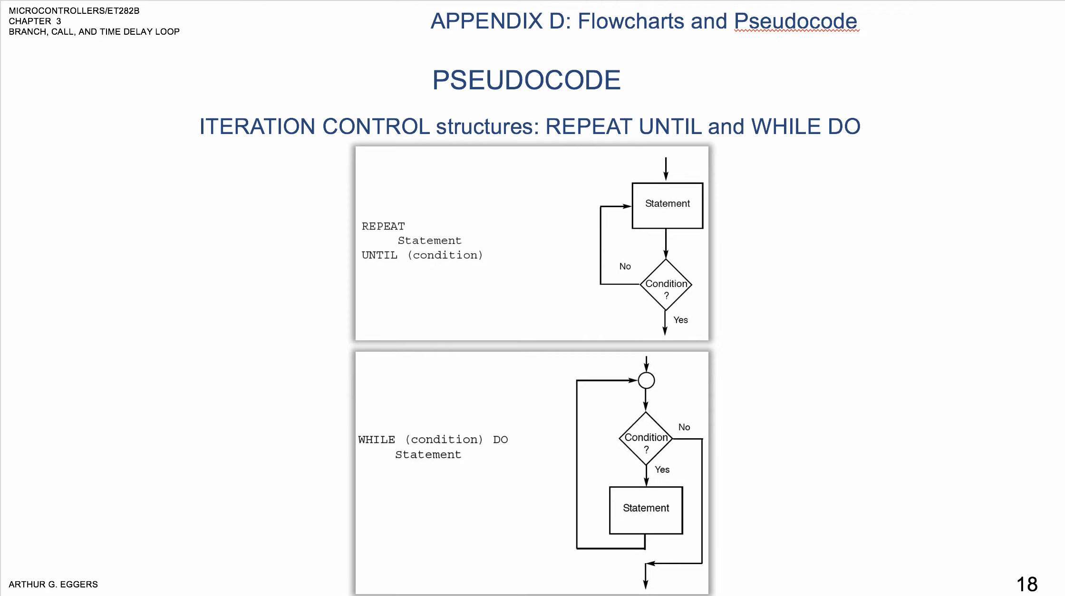
Step: Advance to slide 21's byte-summing flowchart and remove the highlight around the word FLOWCHART
{"action": "key", "text": "Right"}
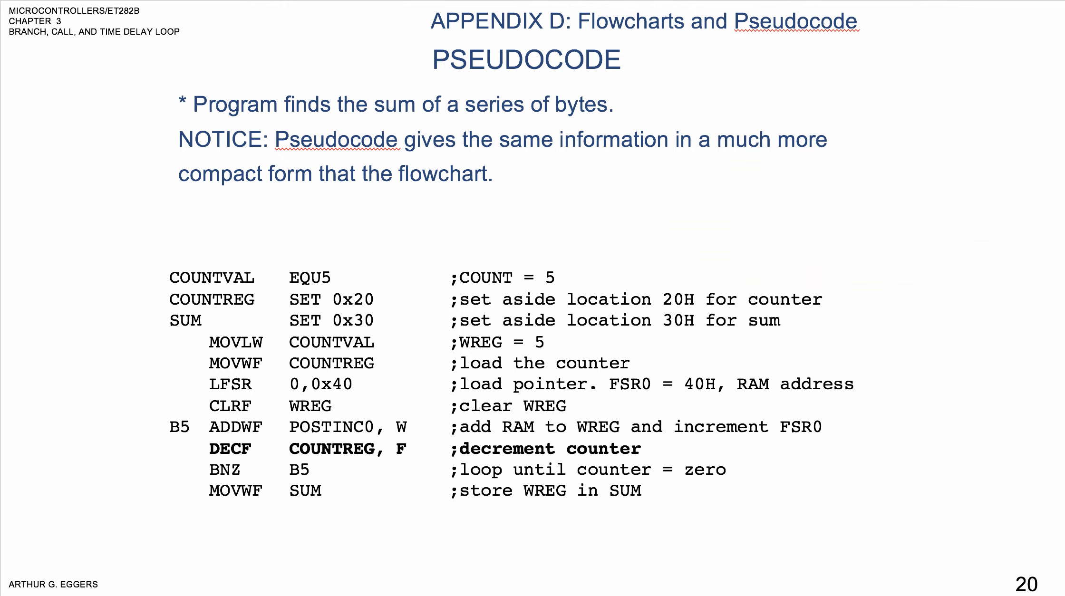
{"action": "key", "text": "Right"}
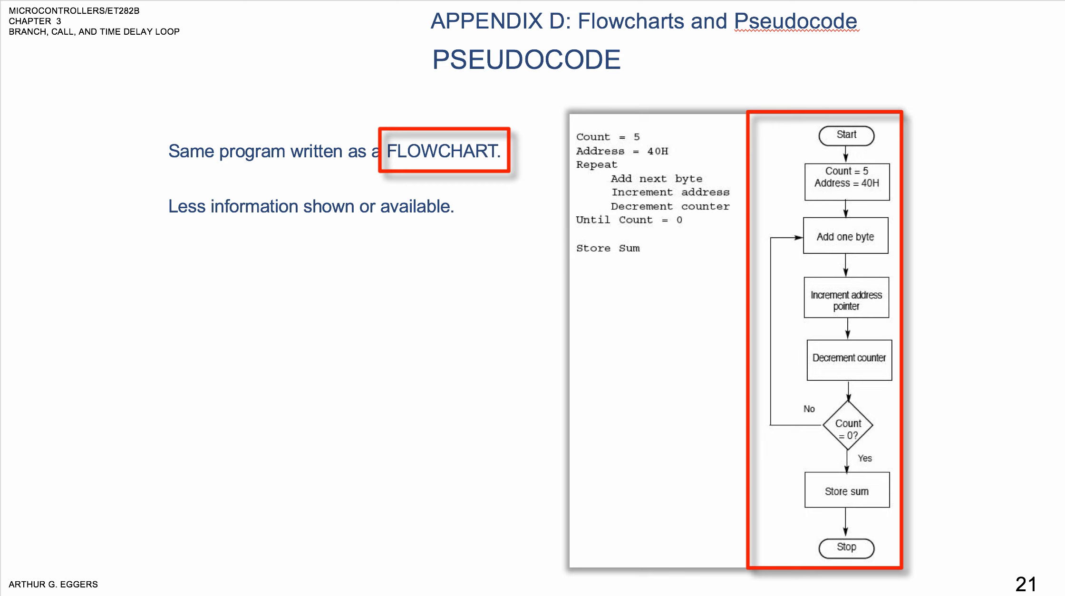
{"action": "left_click", "coordinate": [443, 150]}
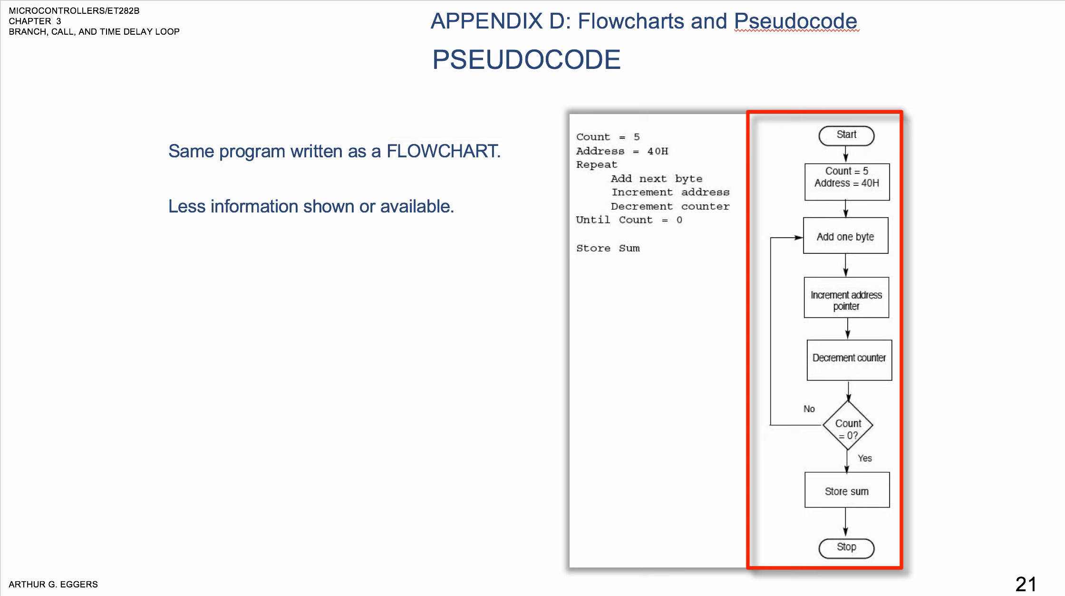